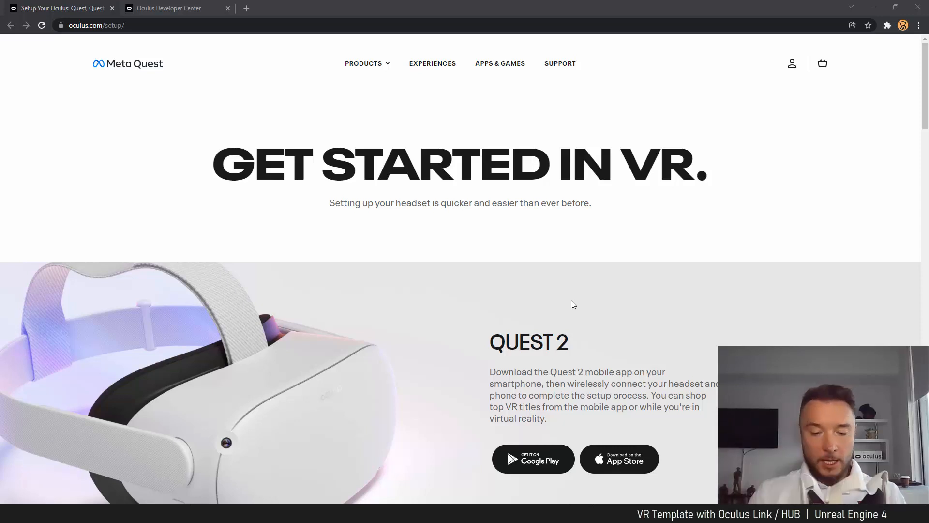
pyautogui.moveTo(441, 239)
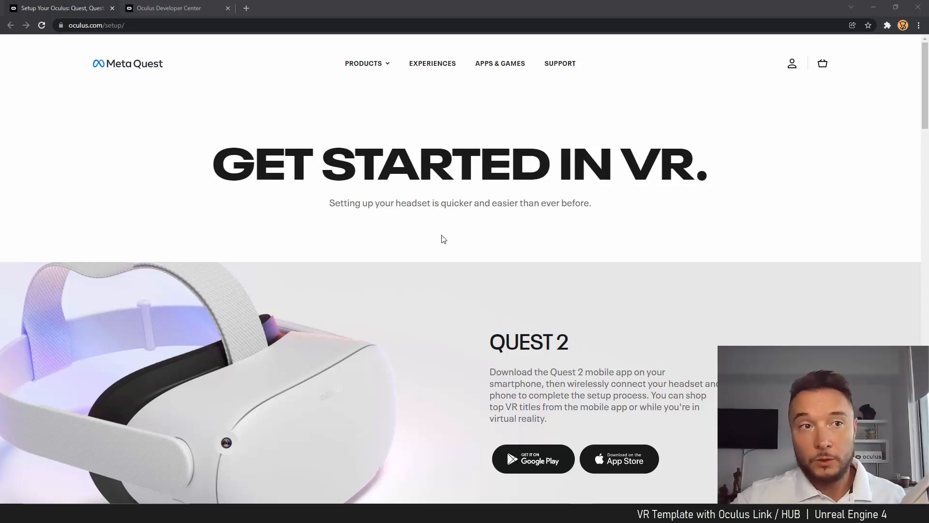
pyautogui.moveTo(374, 224)
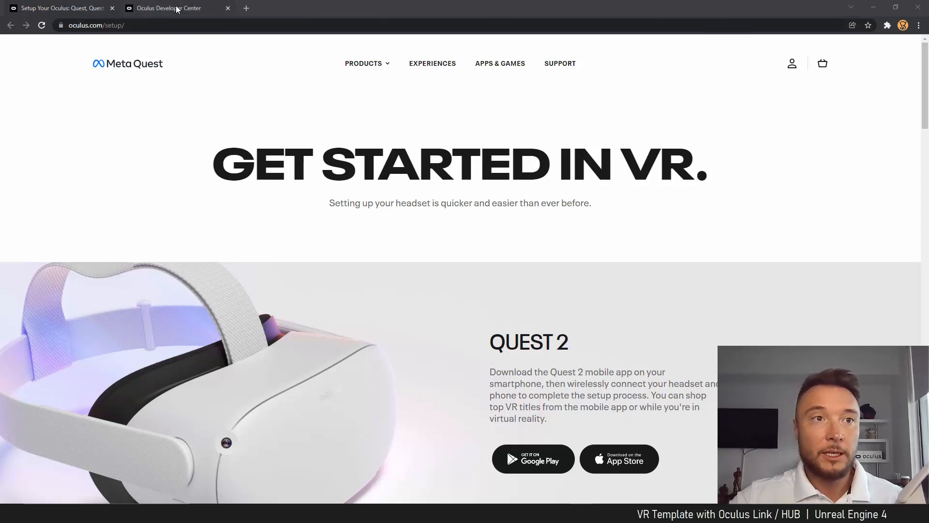
# Show the Oculus Developer Center page in Chrome, then minimize the browser to the desktop.
pyautogui.click(169, 8)
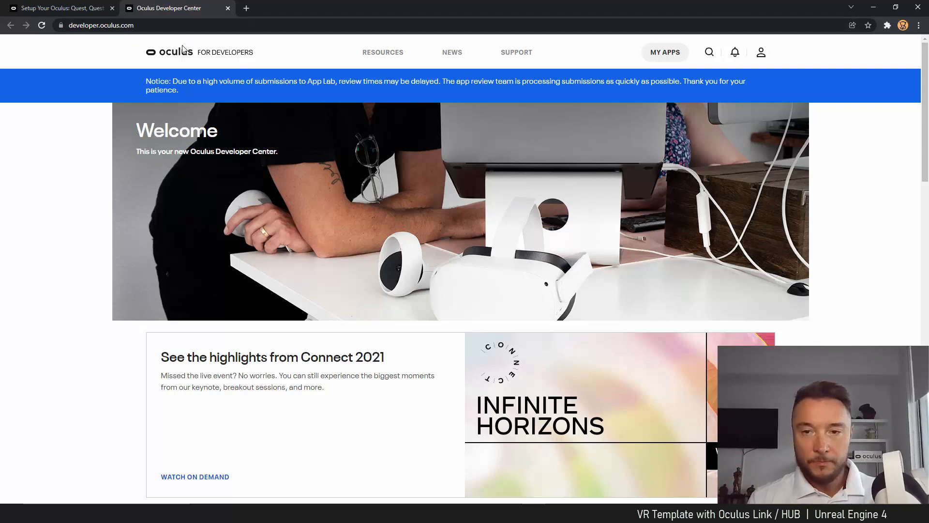
pyautogui.click(896, 7)
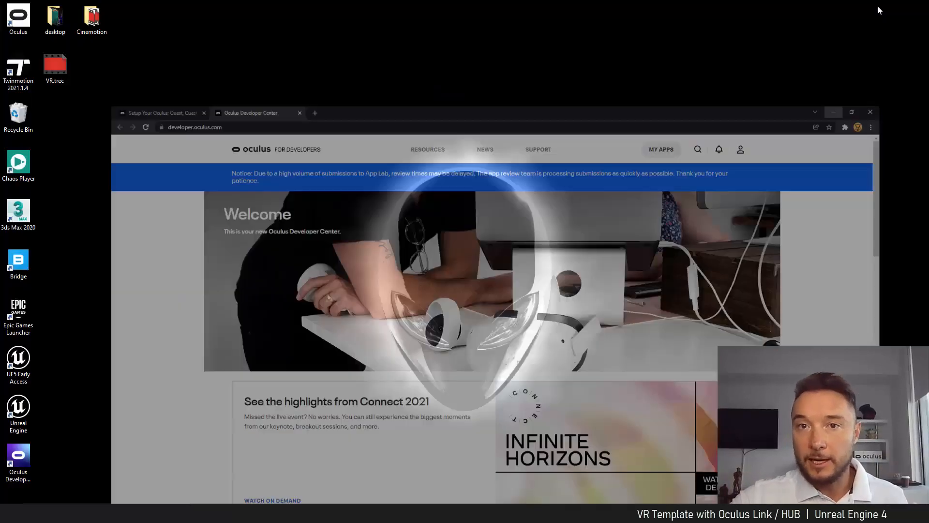
# Launch Oculus Developer Hub and confirm in the Oculus app that Quest 2 is connected over USB.
pyautogui.doubleClick(17, 17)
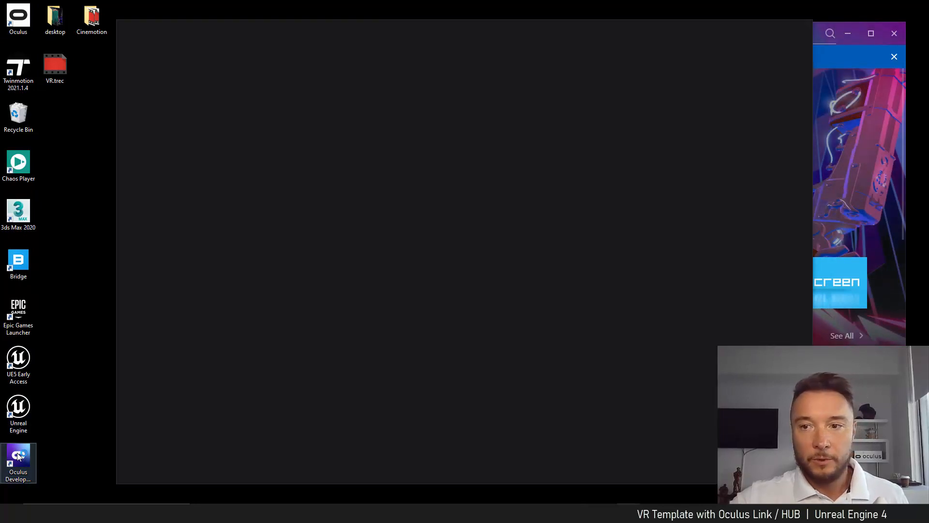
pyautogui.click(18, 463)
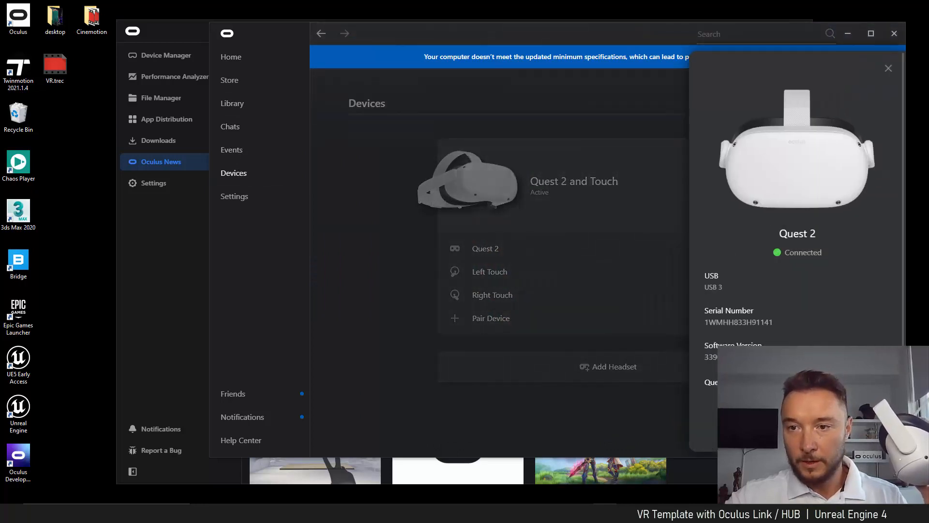
pyautogui.click(888, 68)
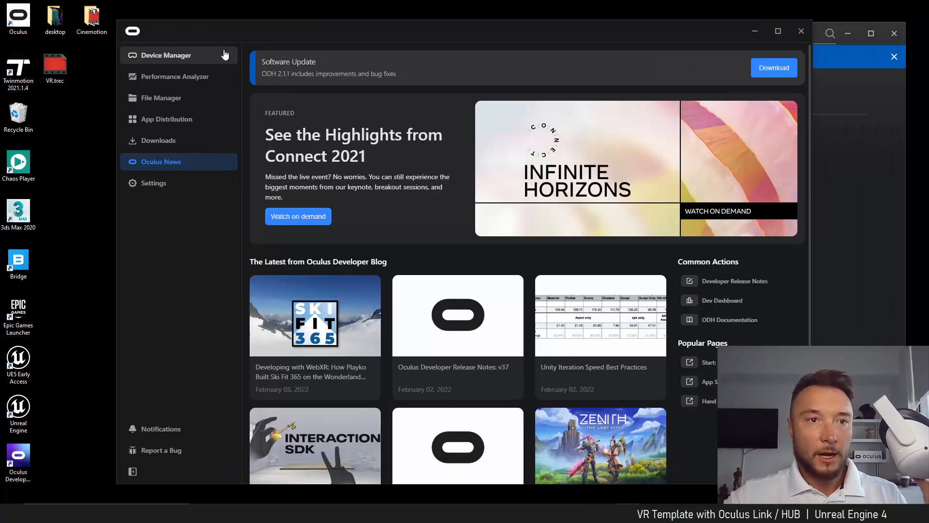
pyautogui.moveTo(156, 61)
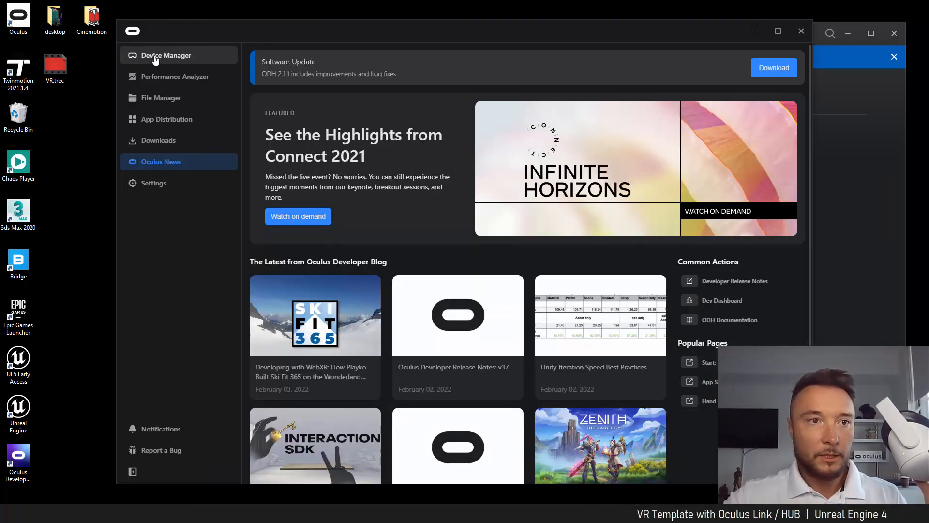
# Show the active Quest 2 in Device Manager and cast the headset's view to the computer.
pyautogui.click(166, 56)
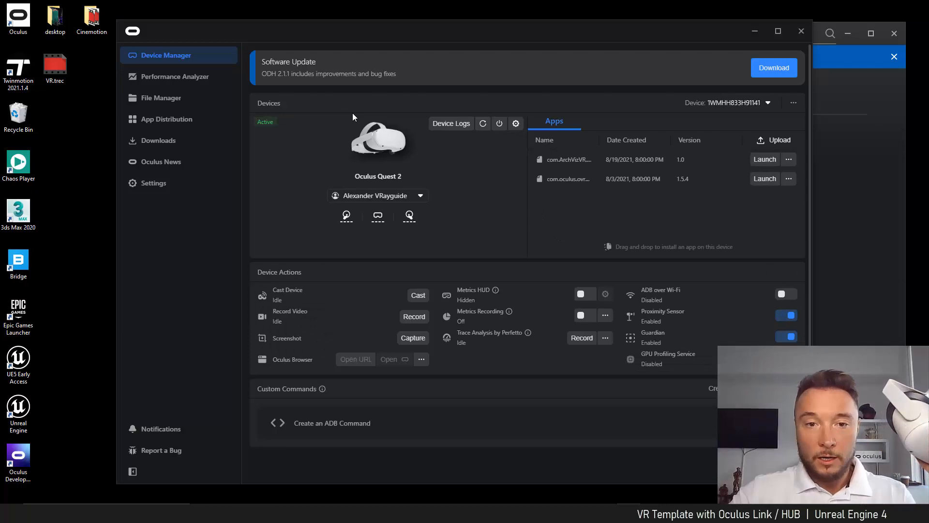
pyautogui.moveTo(412, 285)
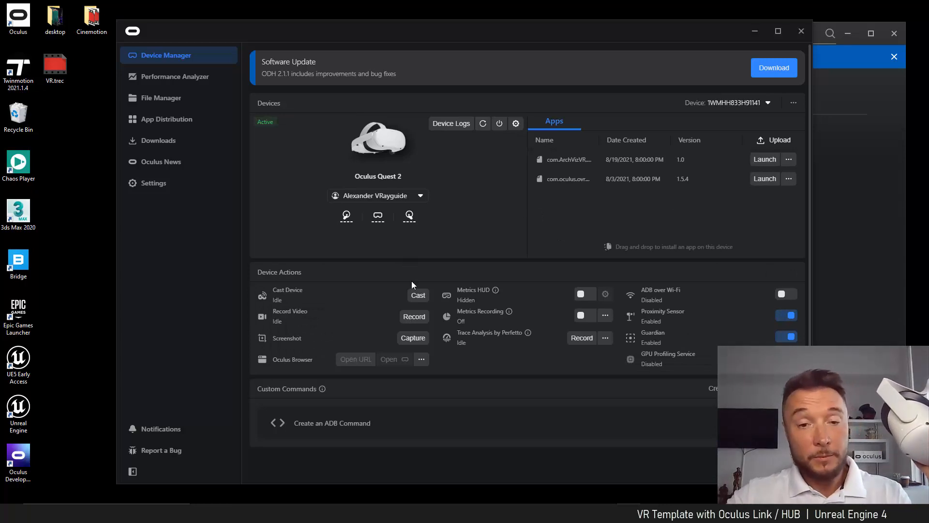
pyautogui.click(417, 295)
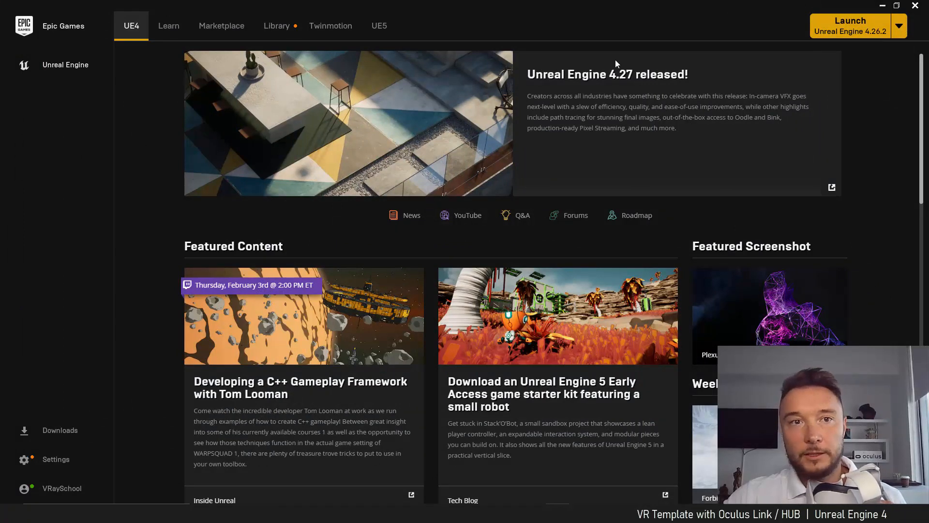
# Launch Unreal Engine 4.26.2 from the Library with the Games category and Virtual Reality template.
pyautogui.click(276, 26)
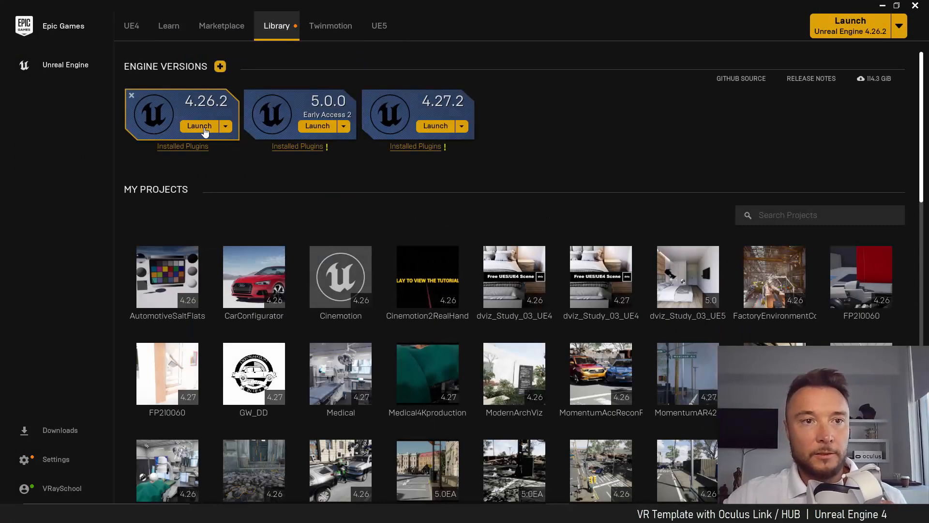
pyautogui.click(199, 126)
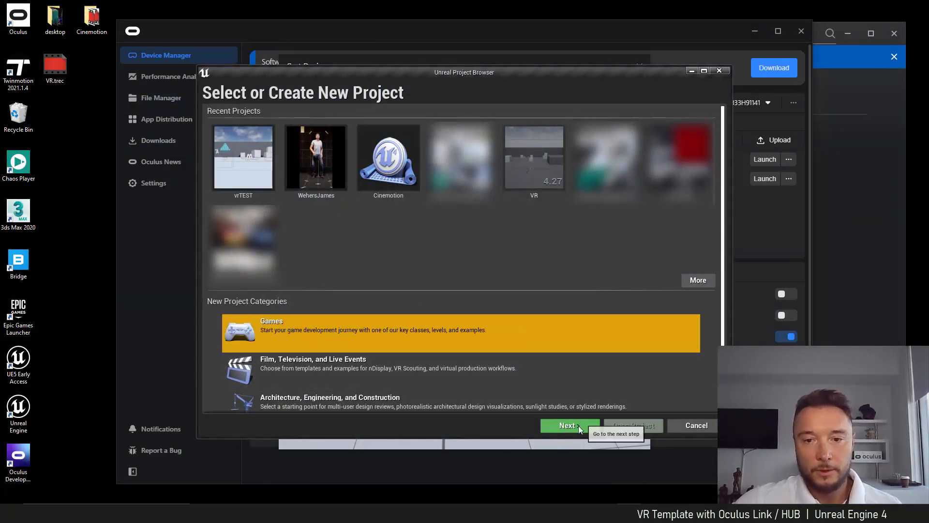
pyautogui.click(566, 425)
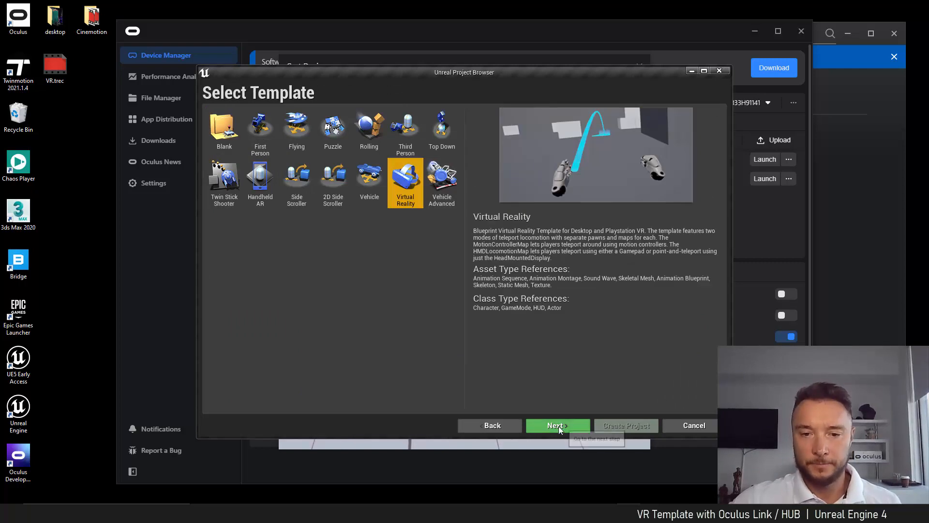
pyautogui.click(556, 425)
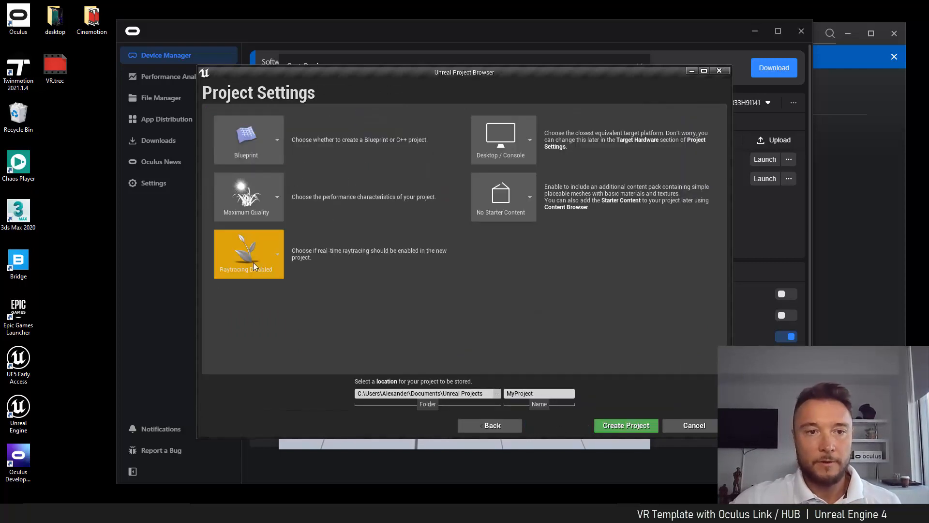
# Create the project VRTEST1 with raytracing disabled, Desktop/Console and no starter content.
pyautogui.click(528, 140)
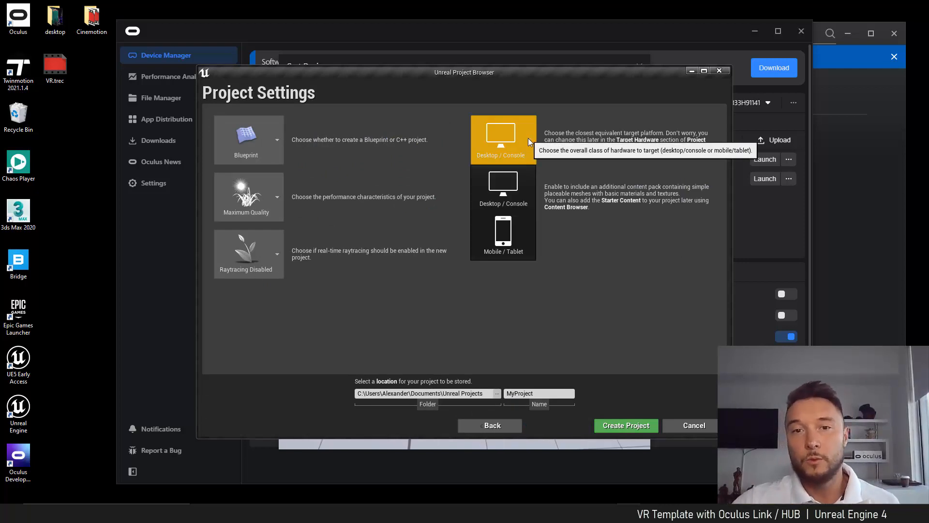
pyautogui.moveTo(648, 202)
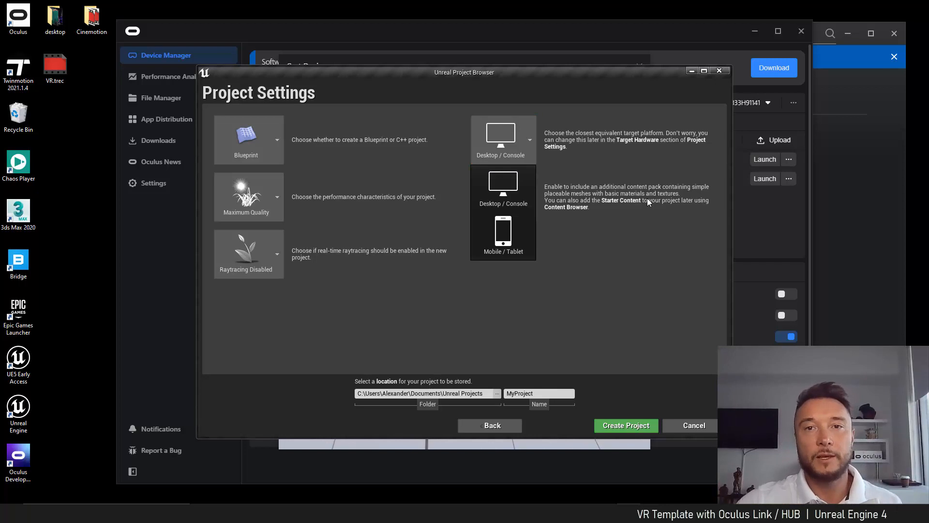
pyautogui.moveTo(655, 235)
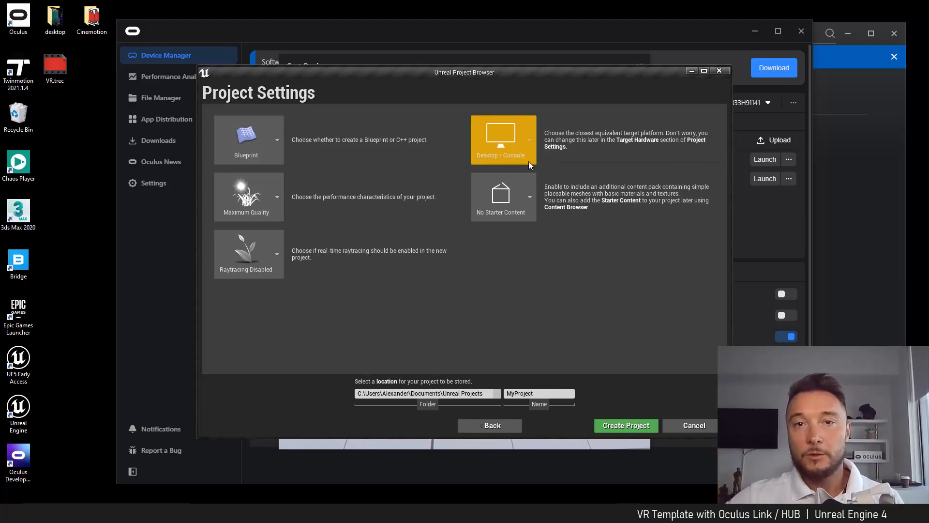
pyautogui.moveTo(506, 157)
pyautogui.write('VR')
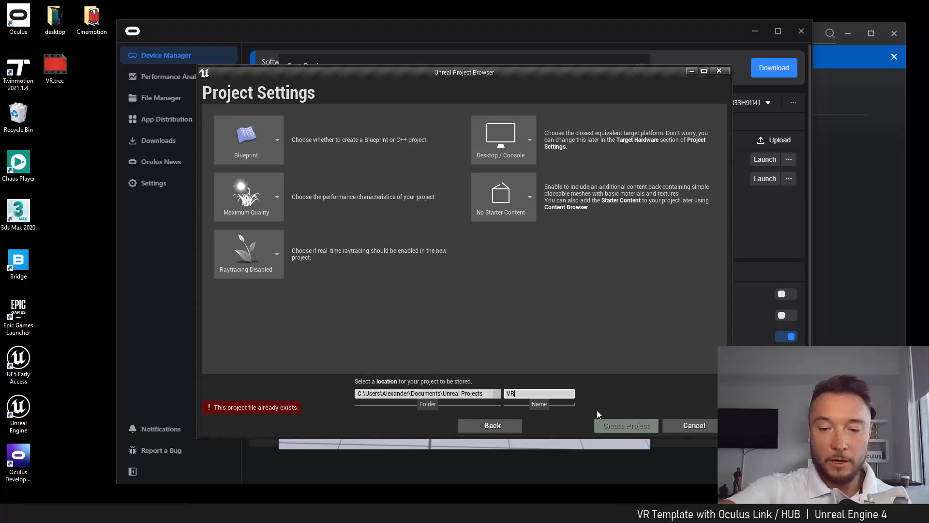
pyautogui.write('T')
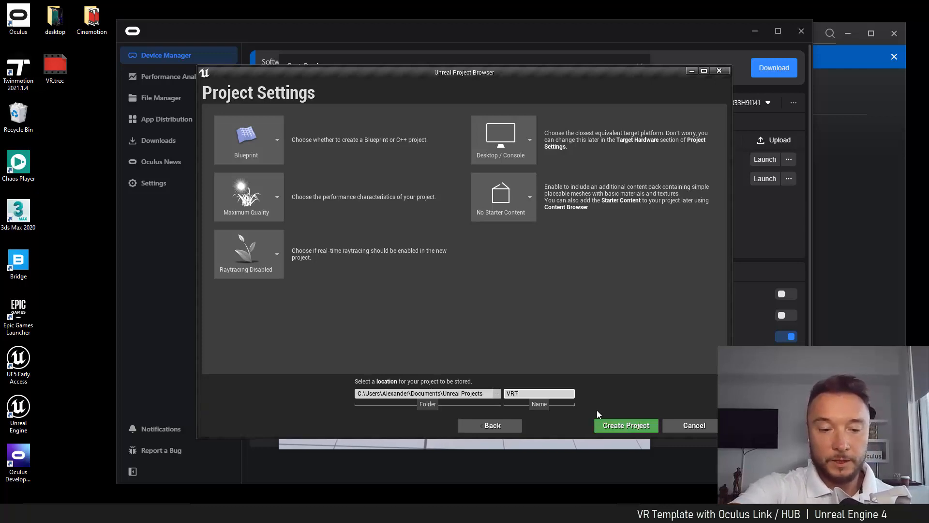
pyautogui.write('EST1')
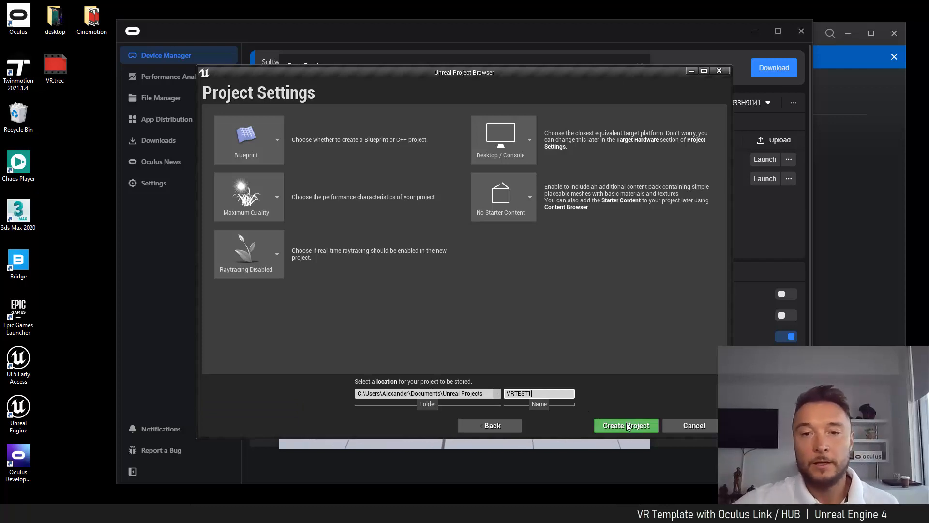
pyautogui.click(626, 426)
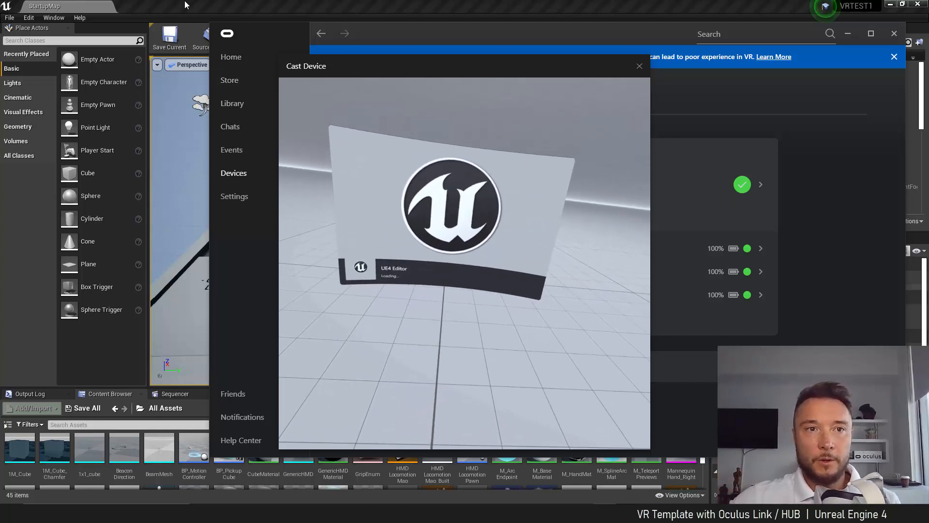
# Load MotionControllerMap from Content > VirtualRealityBP > Maps in the Content Browser.
pyautogui.click(639, 66)
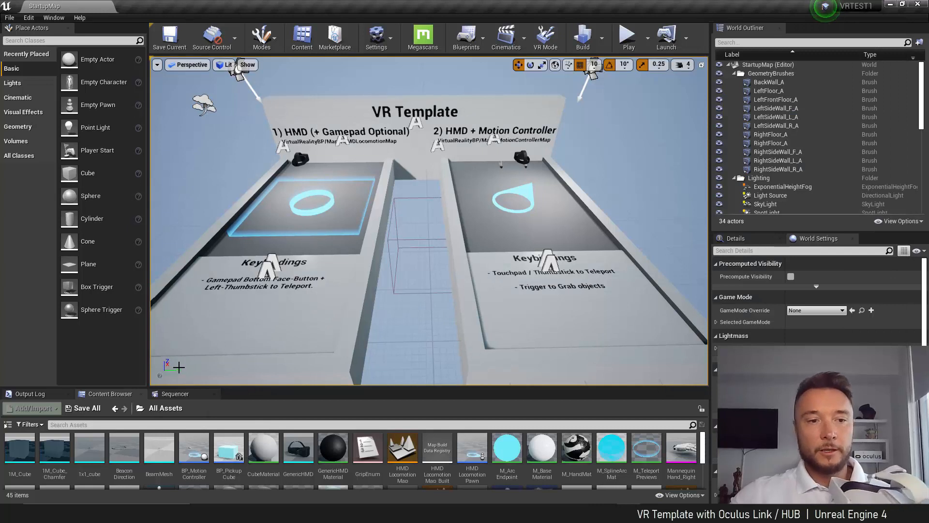
pyautogui.click(106, 394)
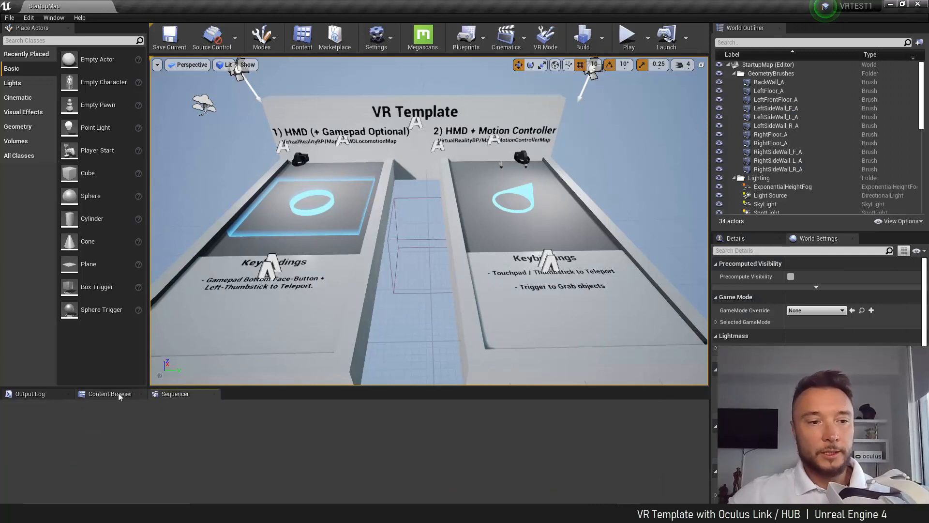
pyautogui.click(110, 394)
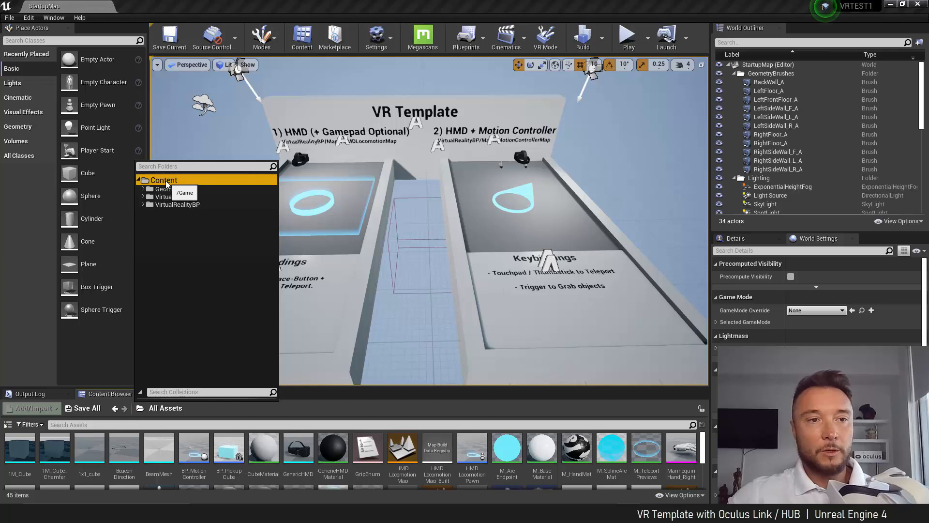
pyautogui.click(176, 205)
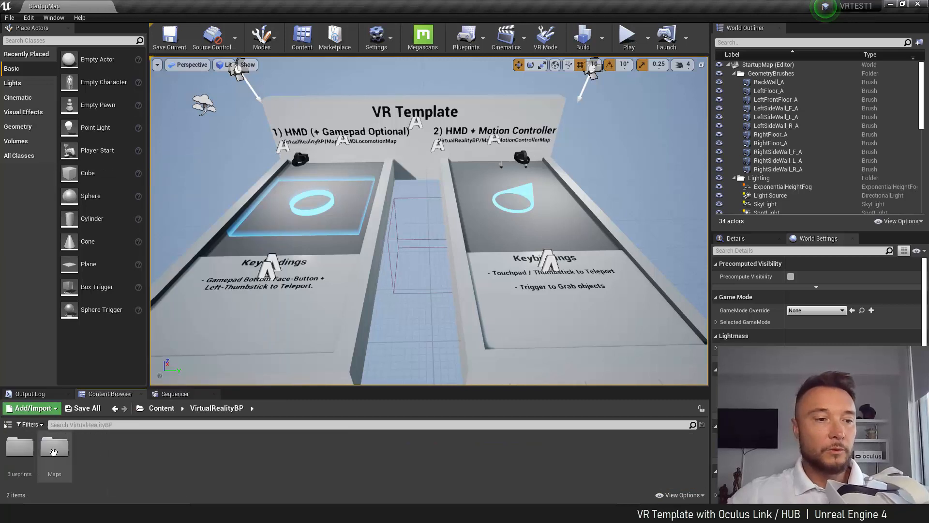
pyautogui.doubleClick(54, 447)
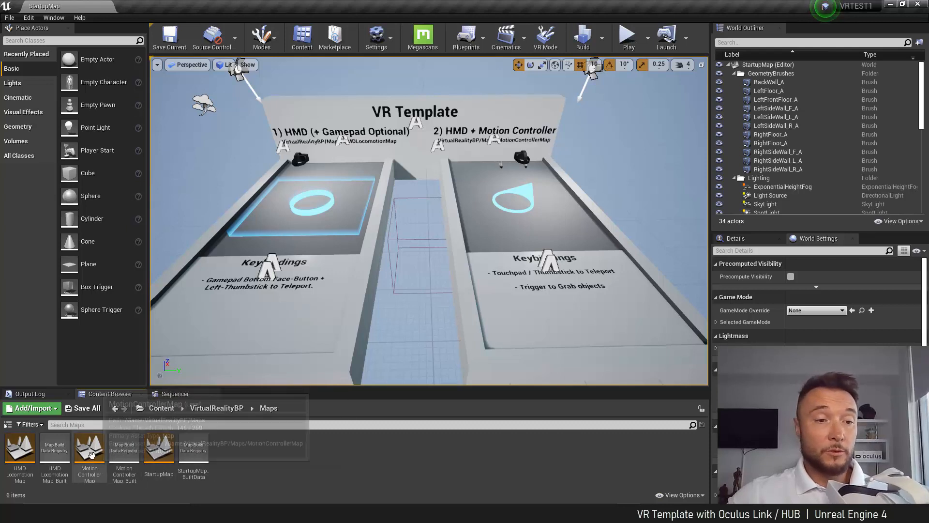
pyautogui.doubleClick(89, 448)
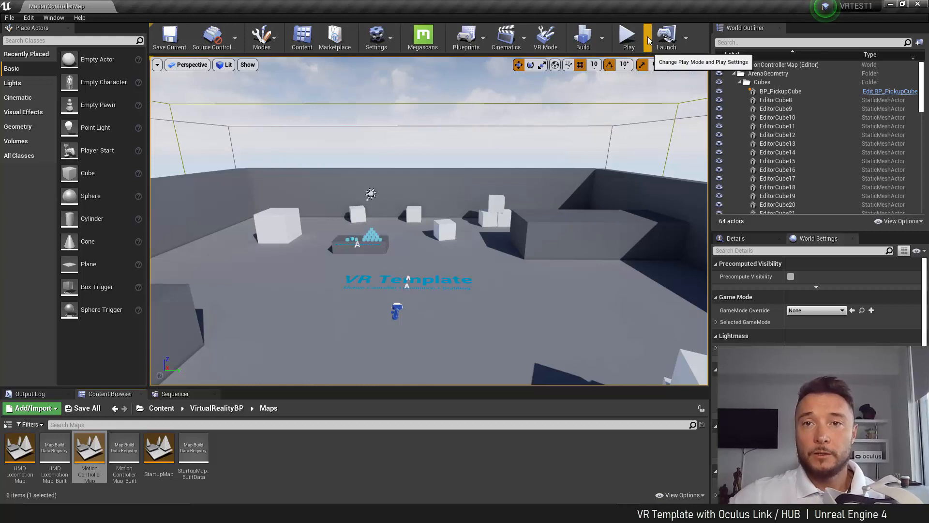
# Expand the Play toolbar dropdown to list play modes including VR Preview.
pyautogui.click(647, 38)
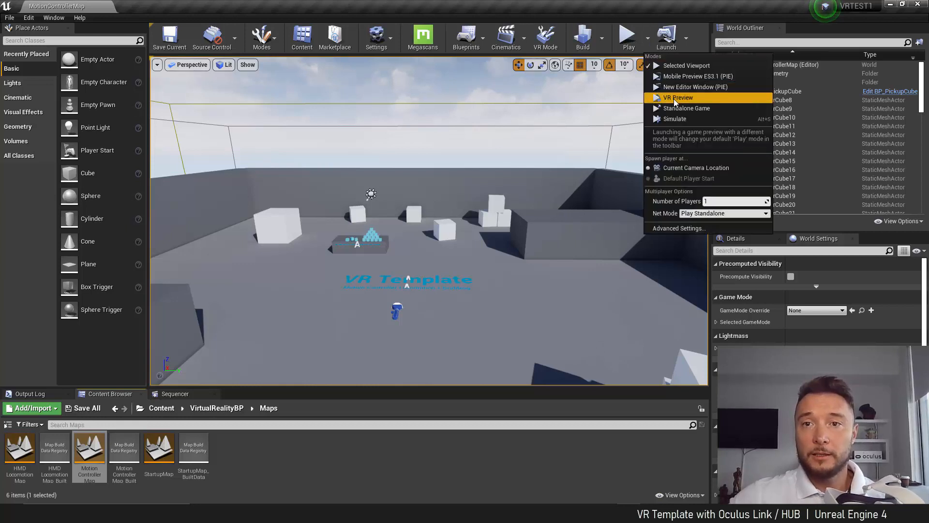
pyautogui.moveTo(690, 99)
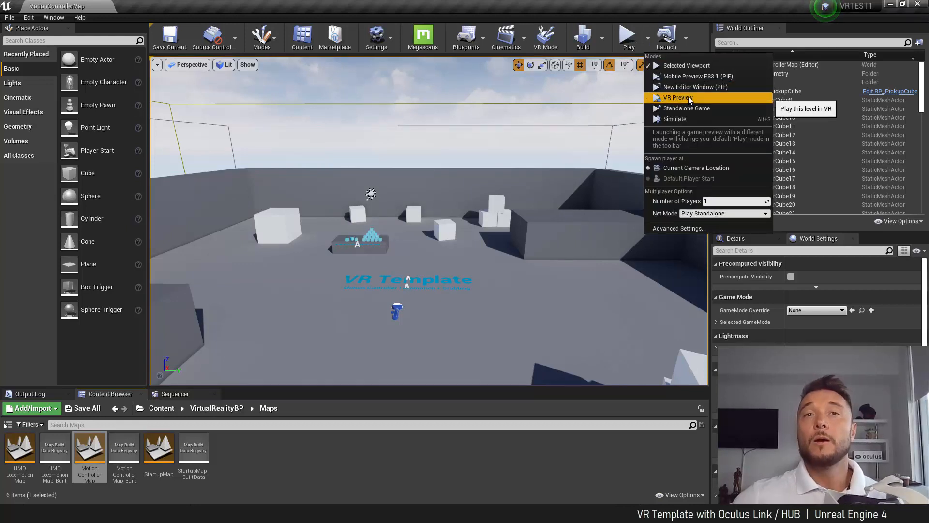